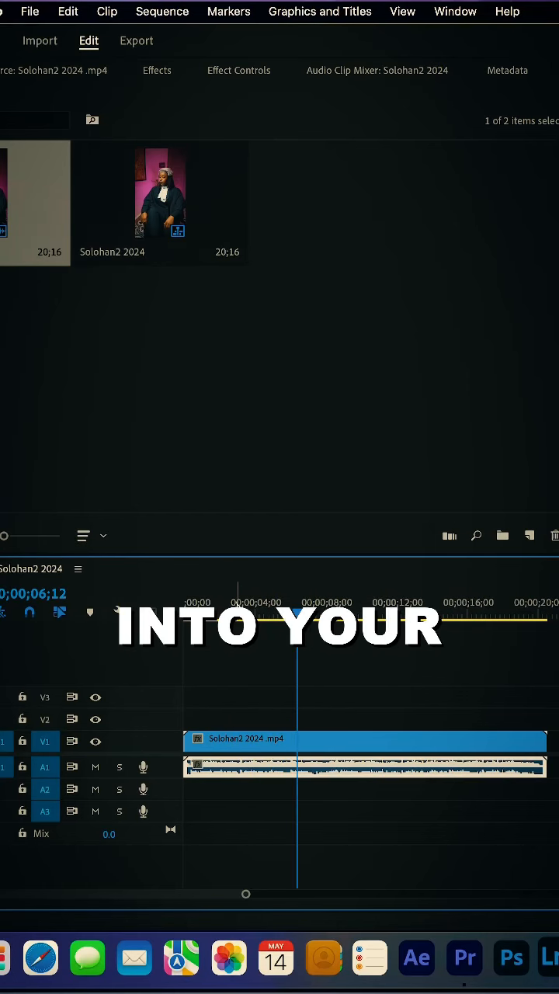
# Search the Effects panel for 'low' to locate the Lowpass audio filter.
pyautogui.click(157, 70)
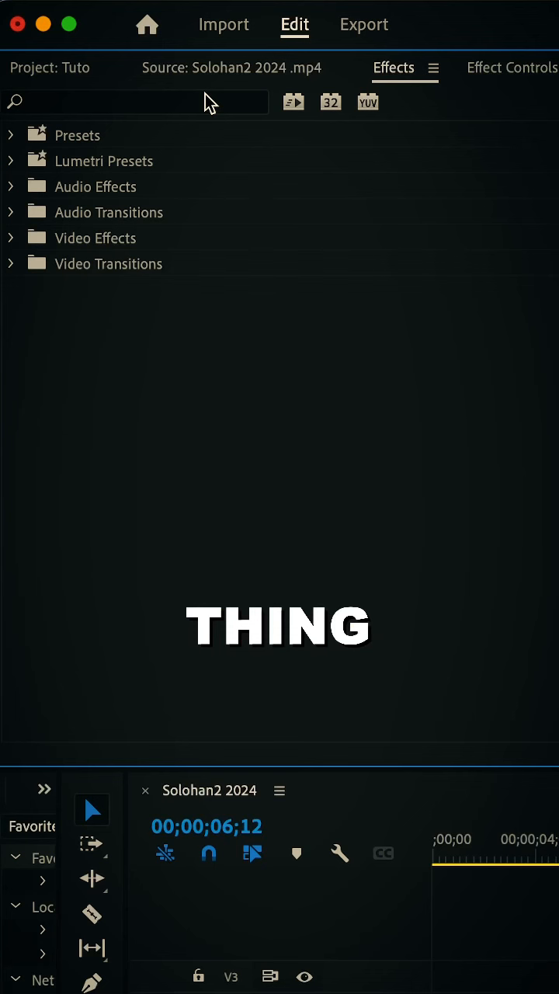
pyautogui.write('low')
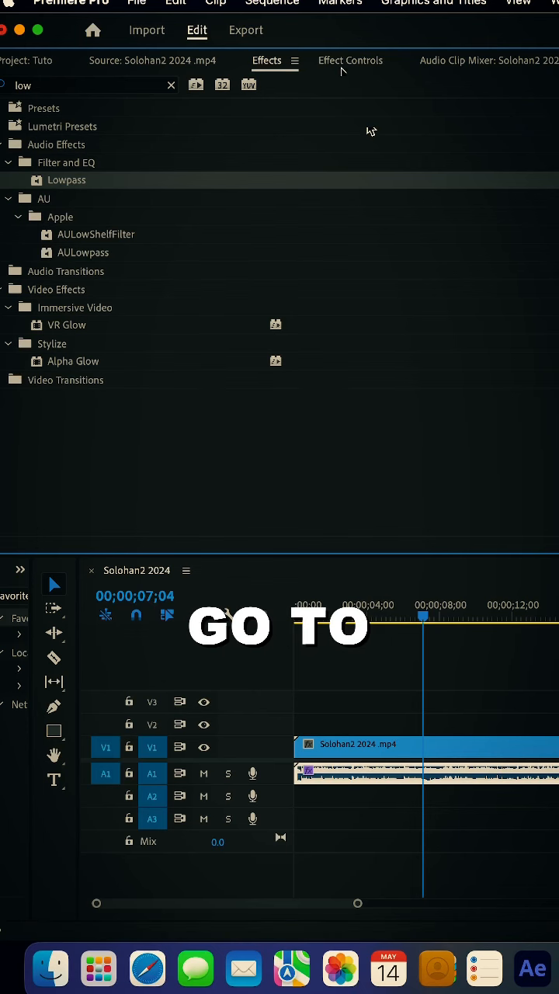
# Show the clip's Effect Controls so the Lowpass cutoff can be edited.
pyautogui.click(351, 59)
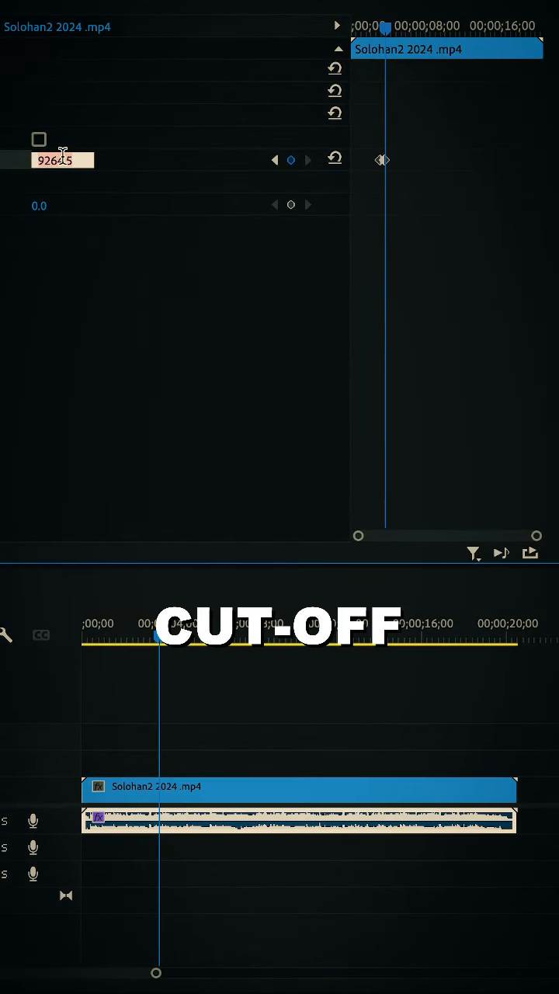
# Set the Lowpass cutoff to 500 Hz and keyframe it at the current time.
pyautogui.write('500')
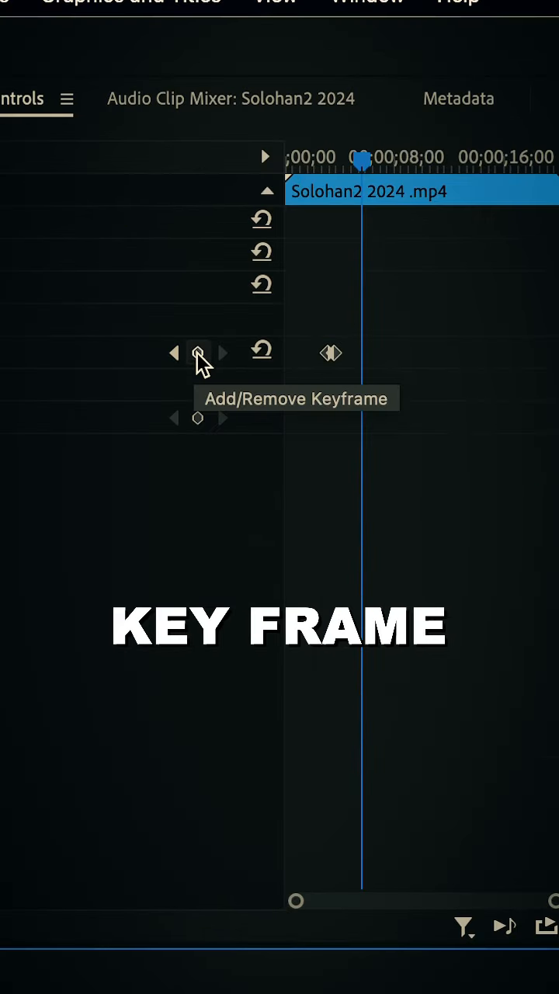
pyautogui.click(199, 354)
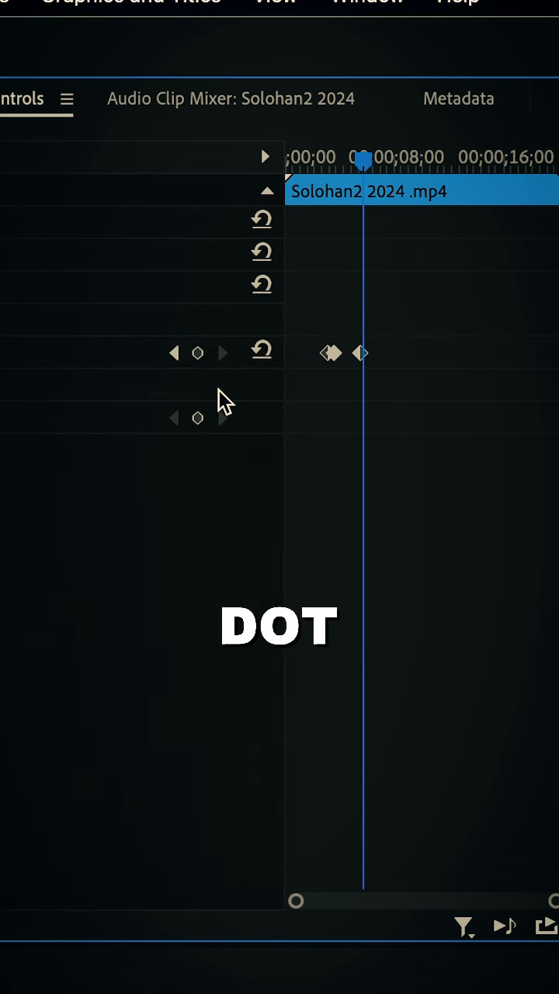